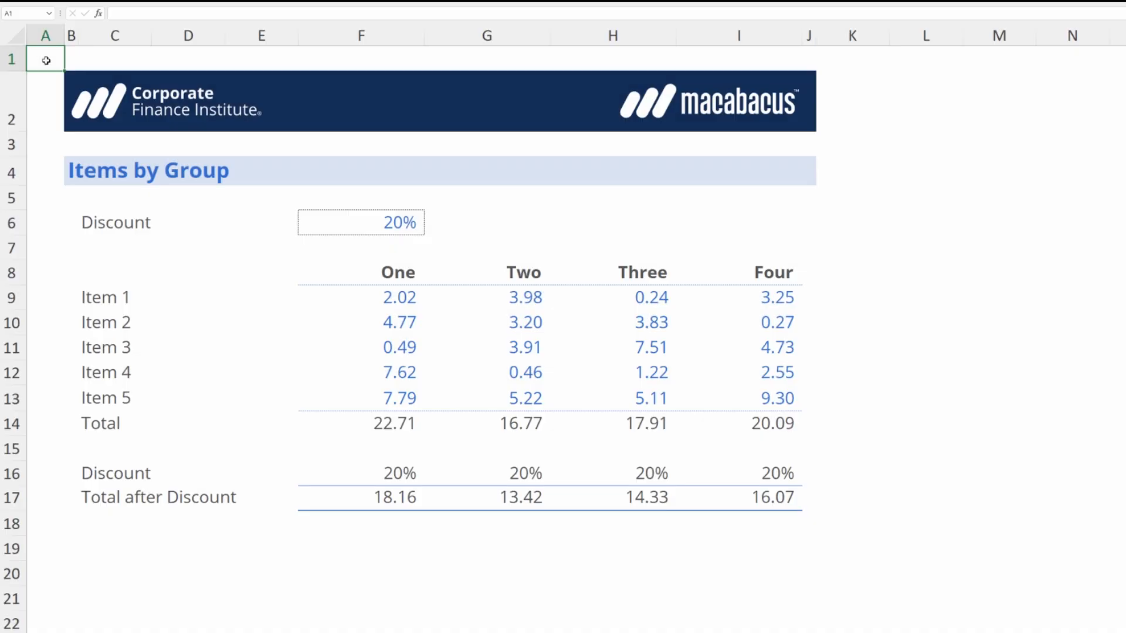
# Flip the One column item values to negative with Ctrl+Shift+N, then back to positive
pyautogui.click(115, 297)
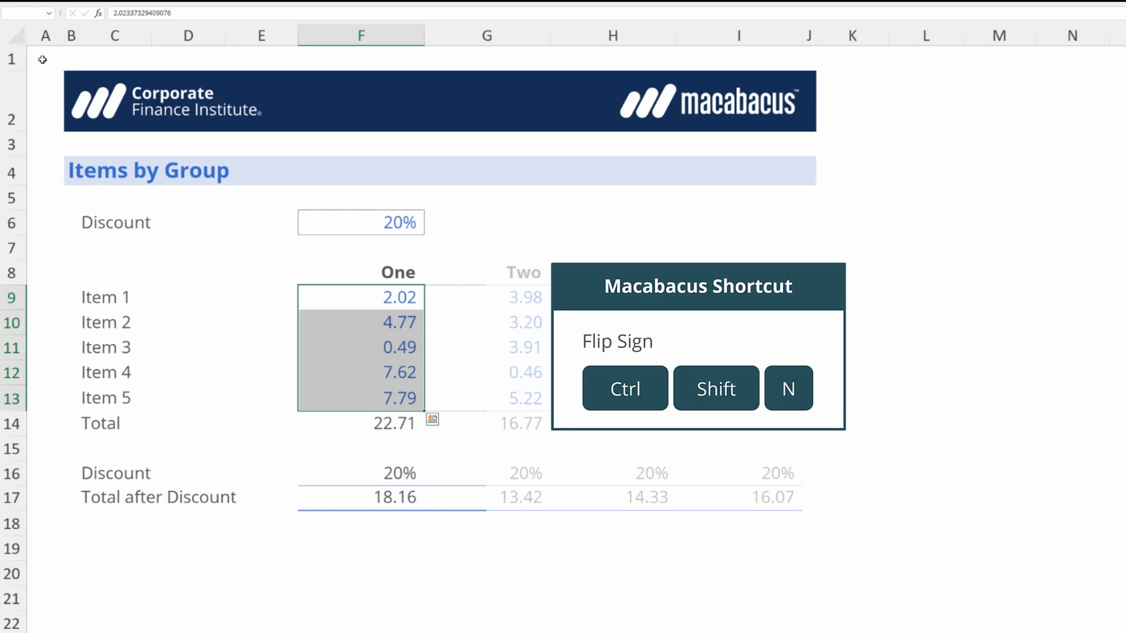
pyautogui.press('ctrl+shift+n')
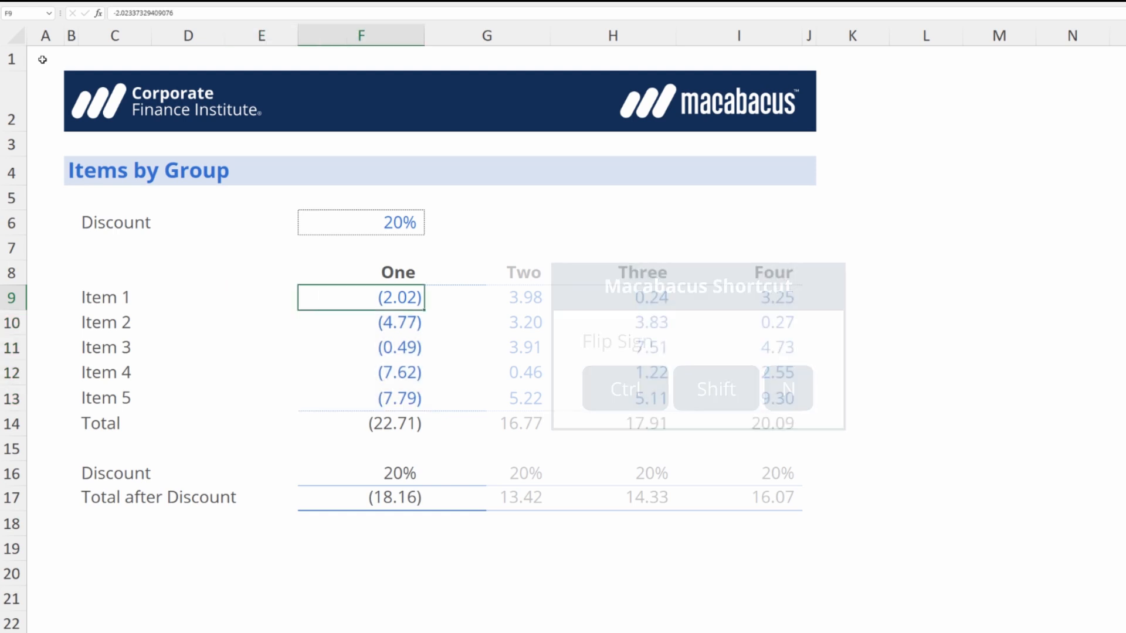
pyautogui.press('f2')
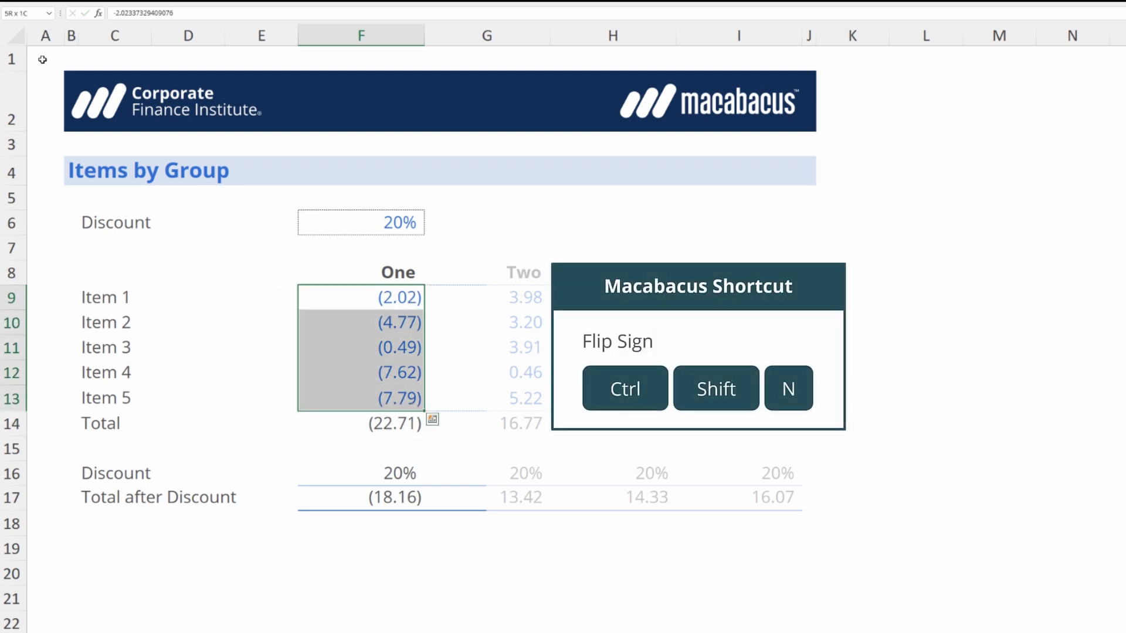
pyautogui.press('ctrl+shift+n')
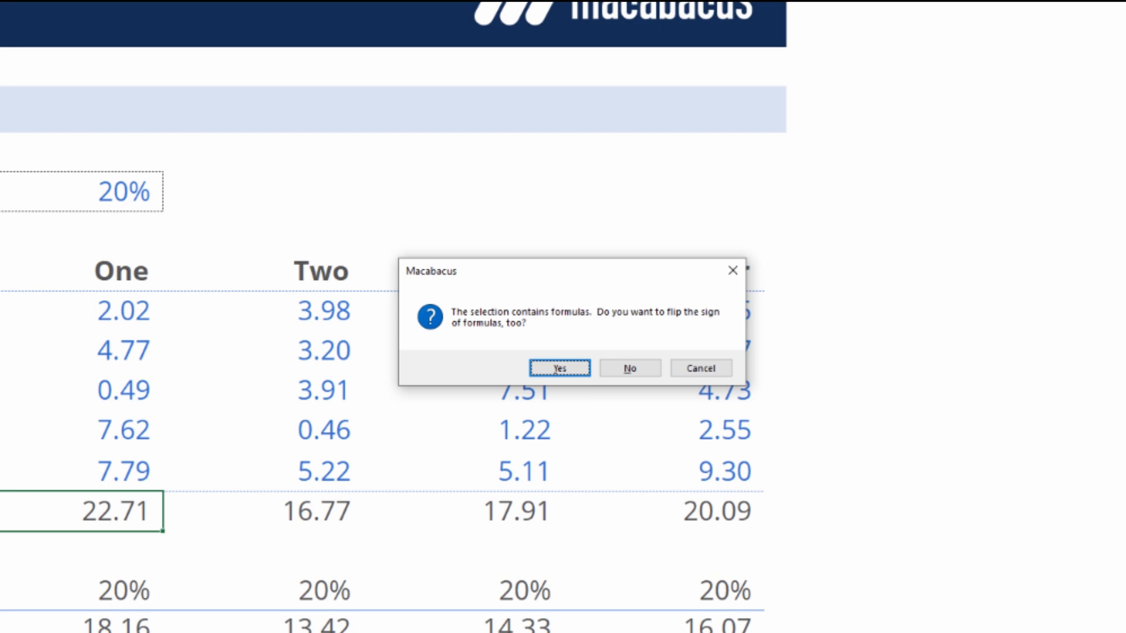
# Flip the Total formula's sign too and check it now reads =-(SUM(F9:F13))
pyautogui.click(559, 367)
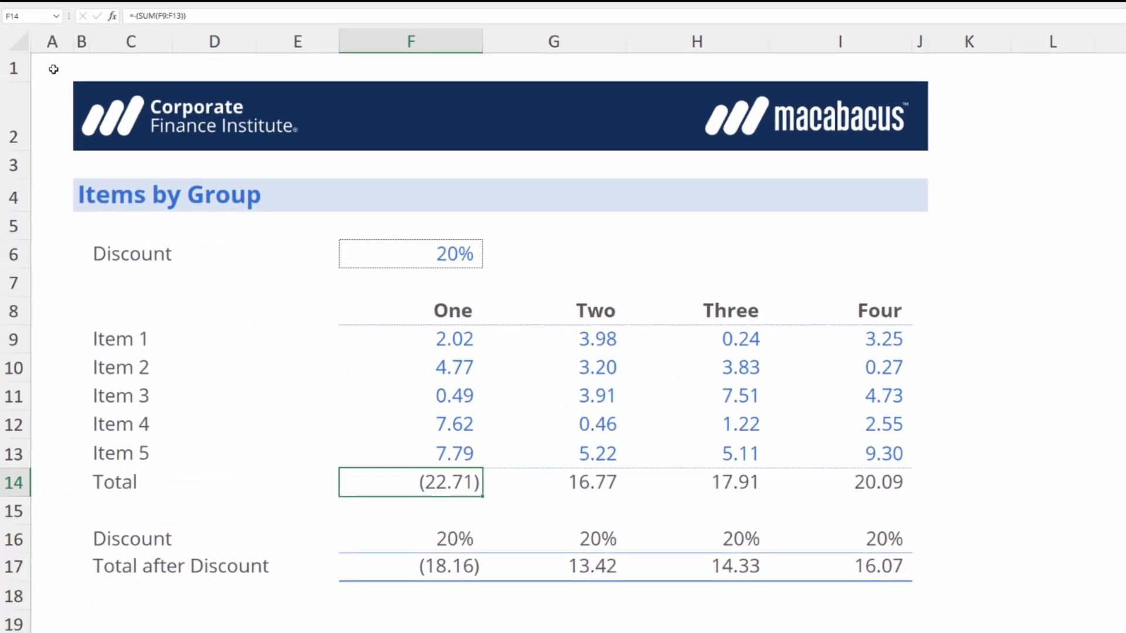
pyautogui.doubleClick(410, 482)
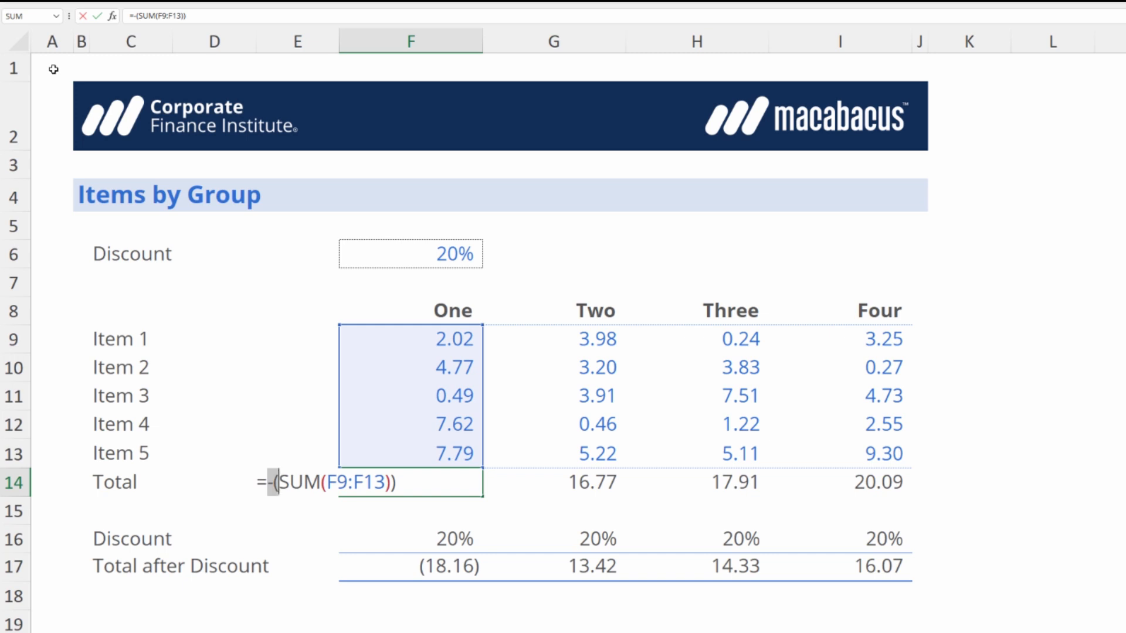
pyautogui.press('Return')
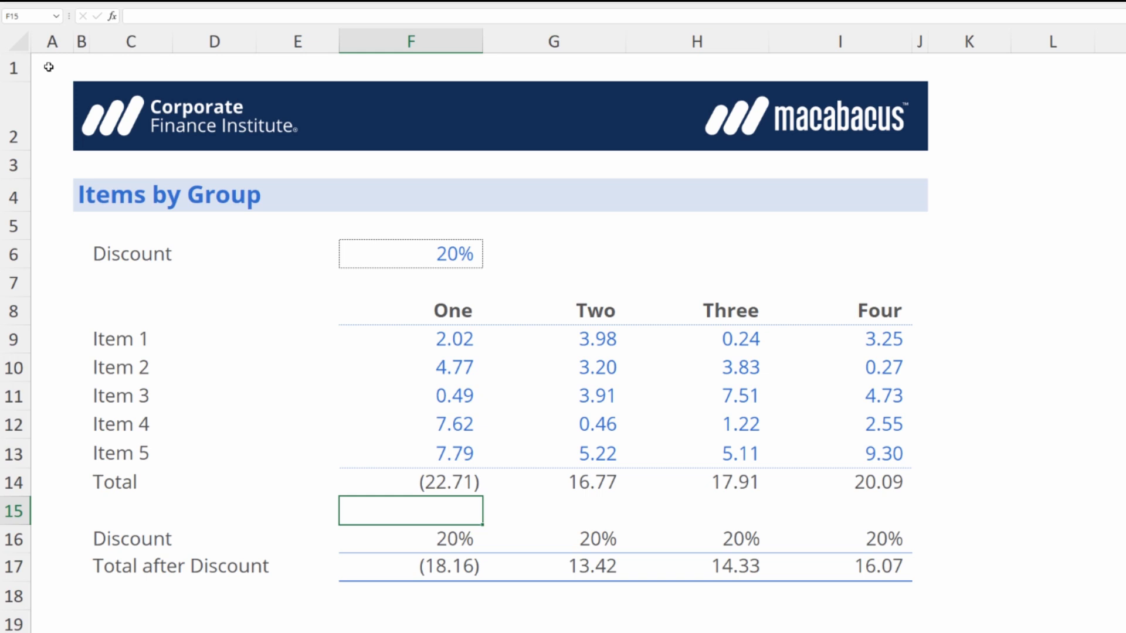
# Flip F14 back and check the formula reads =SUM(F9:F13), total 22.71
pyautogui.click(411, 482)
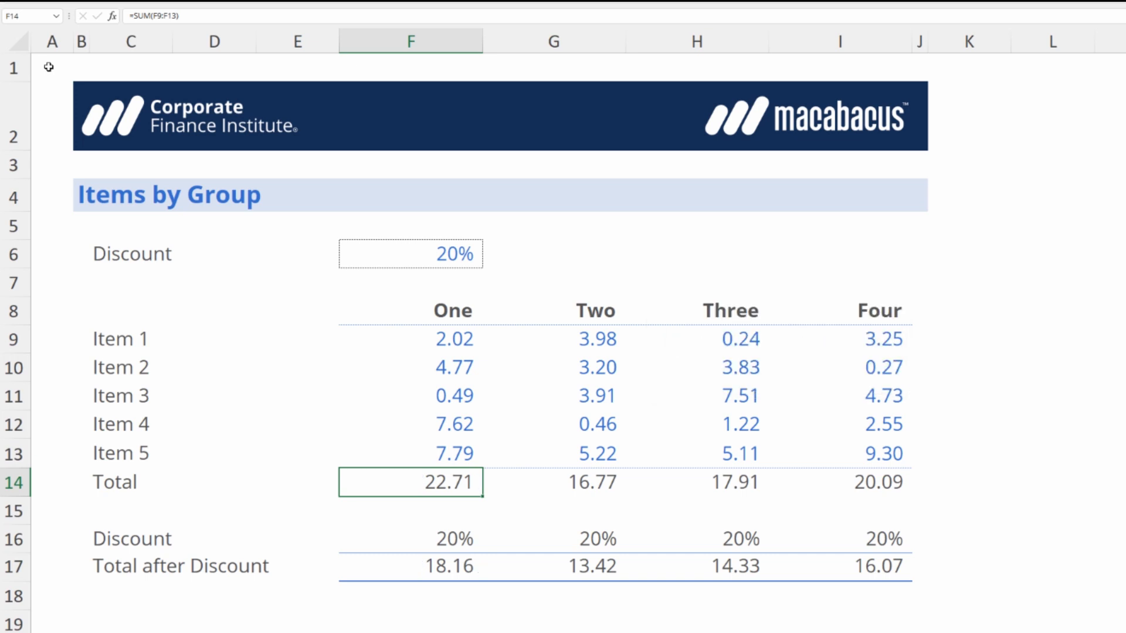
pyautogui.doubleClick(410, 482)
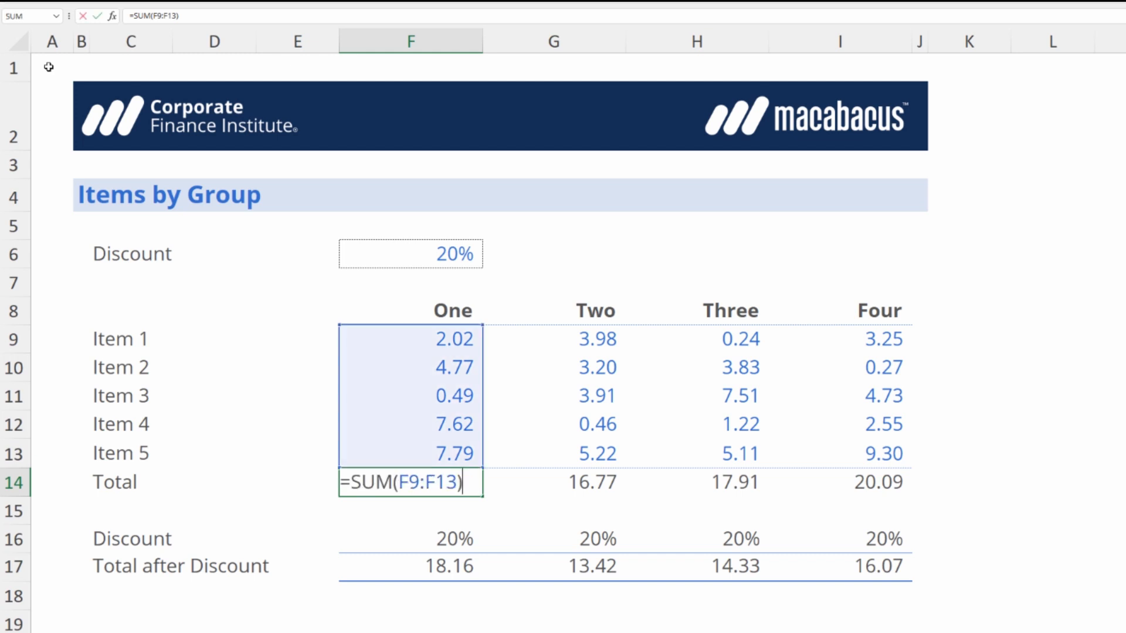
pyautogui.press('Return')
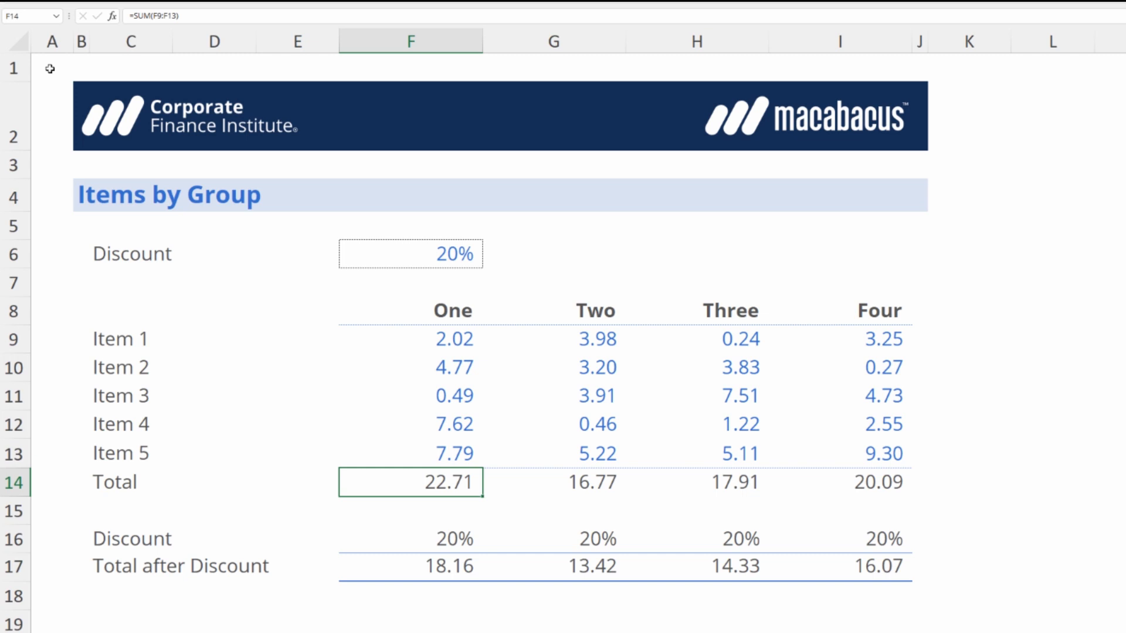
# Edit the F14 Total formula to =SUM(F9:F13)+H11-I13, giving 20.92
pyautogui.doubleClick(410, 482)
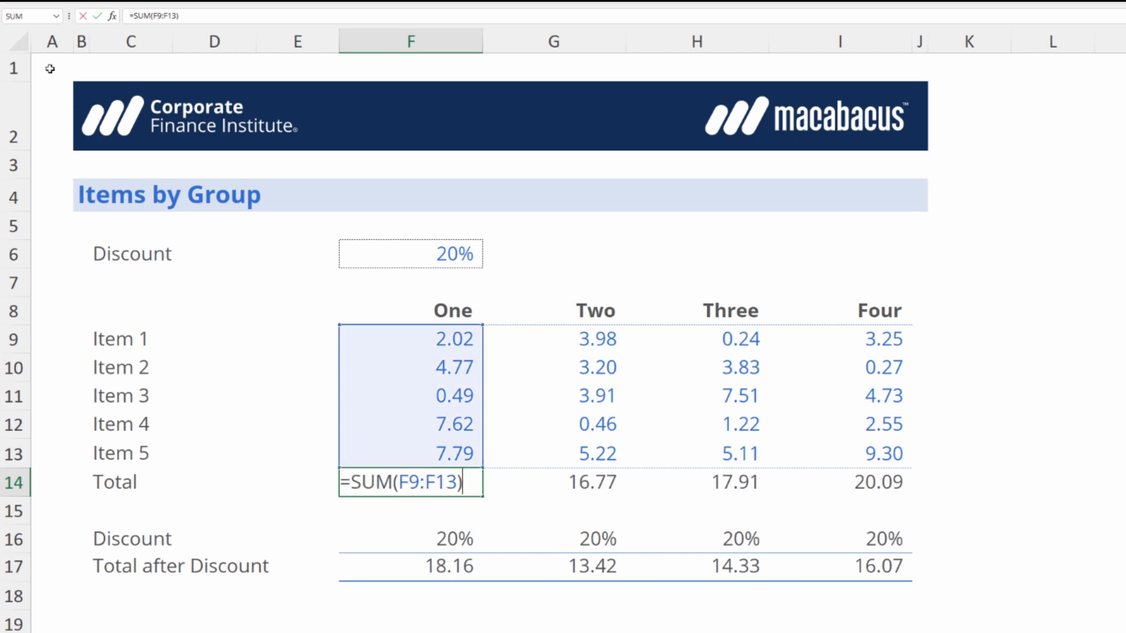
pyautogui.write('+')
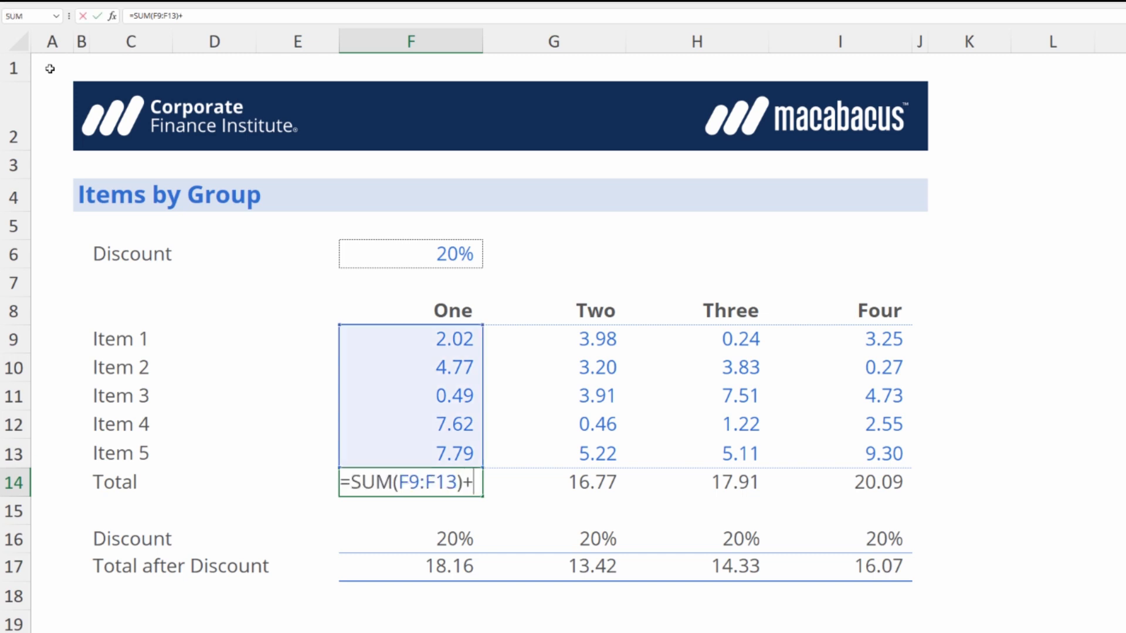
pyautogui.click(411, 423)
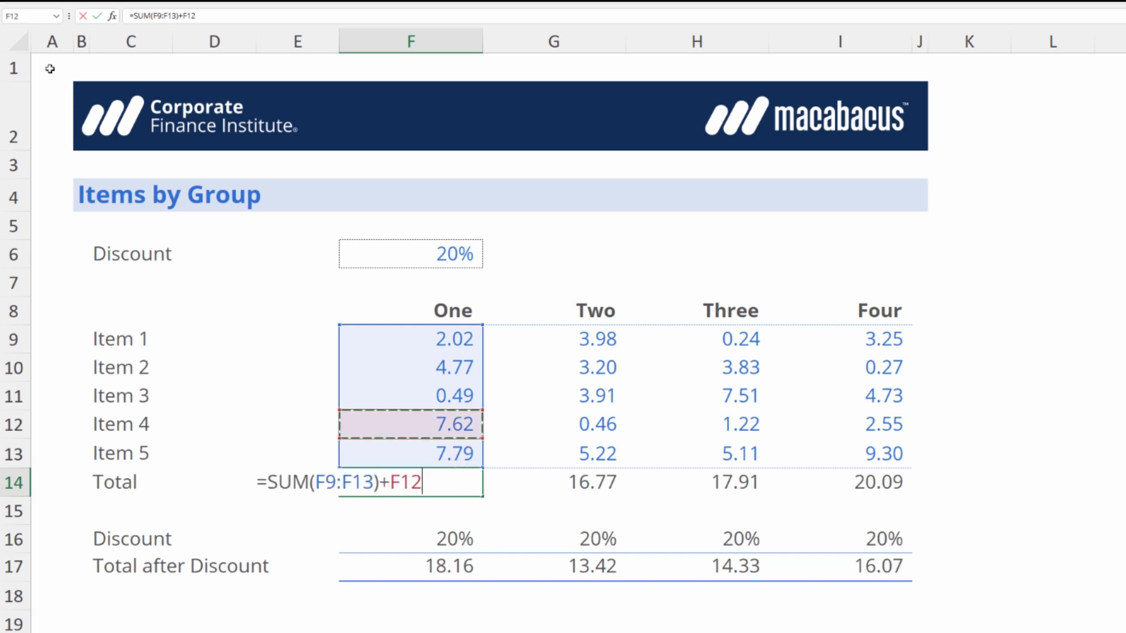
pyautogui.click(696, 395)
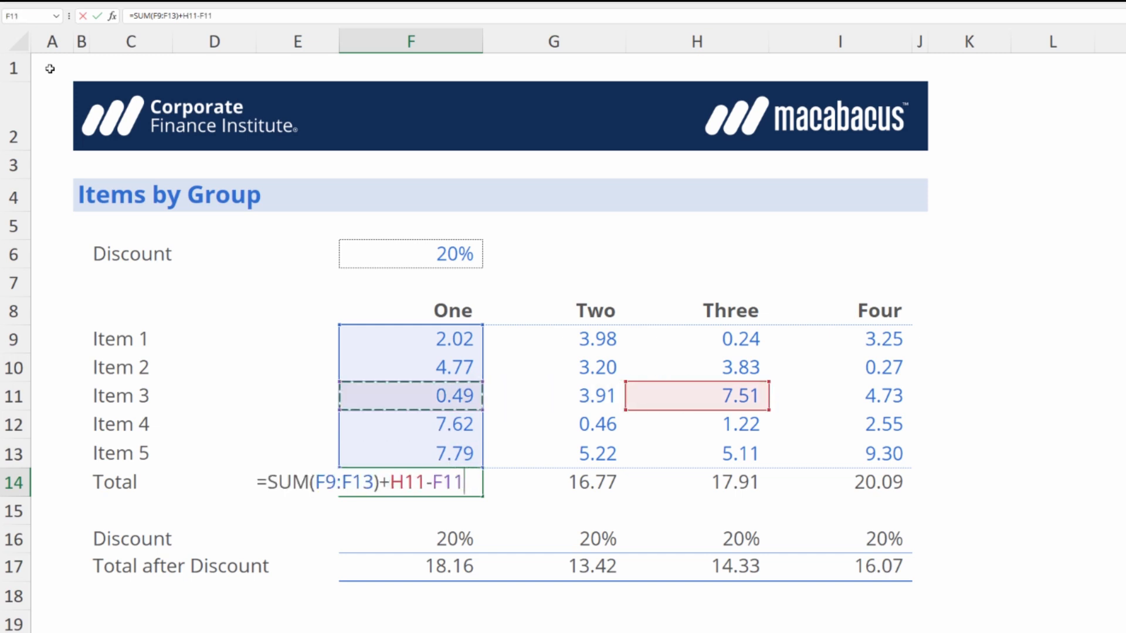
pyautogui.click(840, 453)
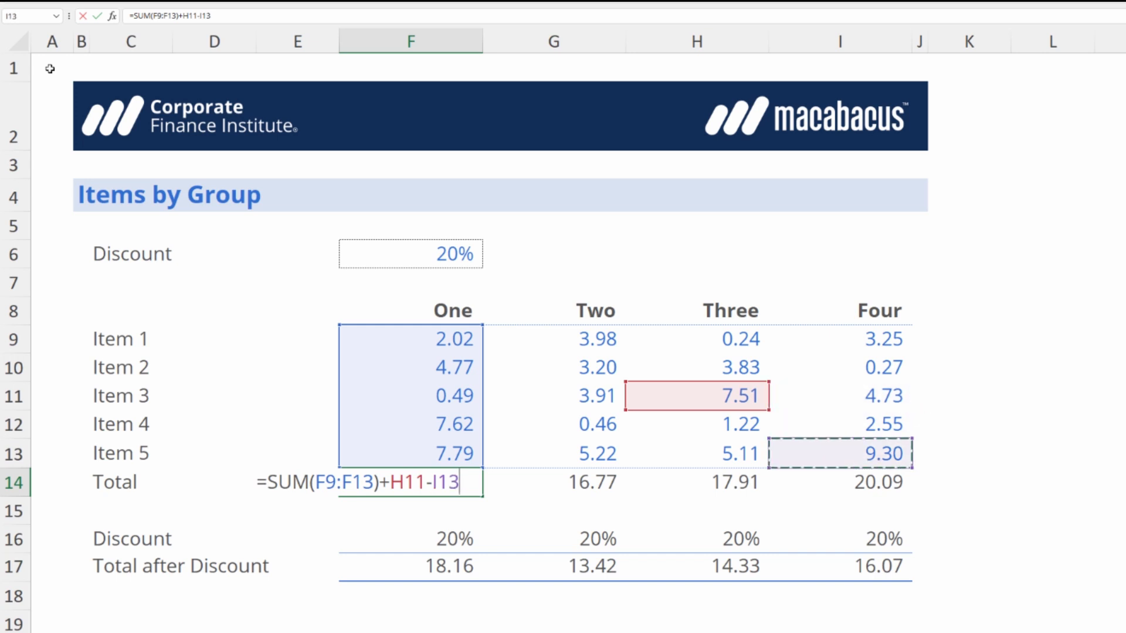
pyautogui.press('Return')
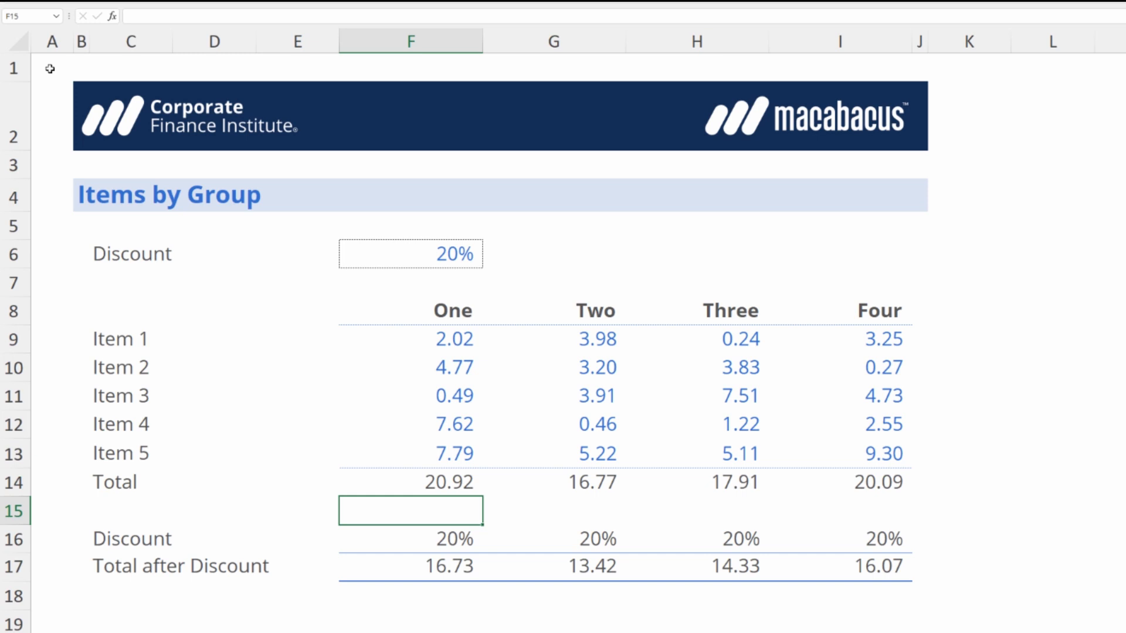
# Flip F14's sign including formulas, making it =-(SUM(F9:F13)+H11-I13) showing (20.92)
pyautogui.click(410, 482)
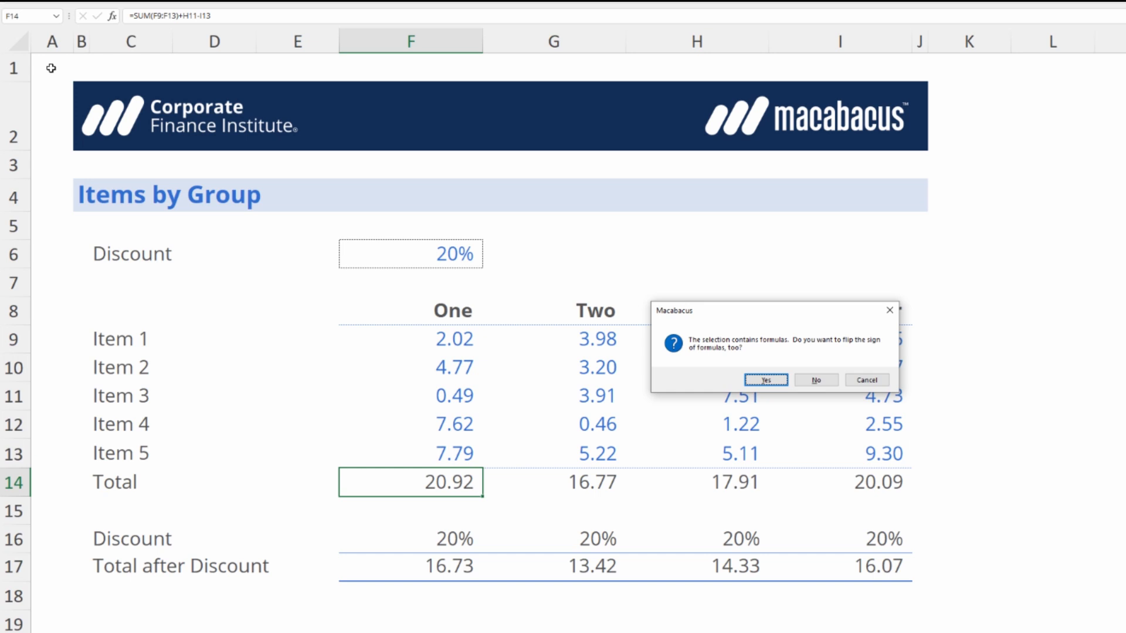
pyautogui.click(765, 380)
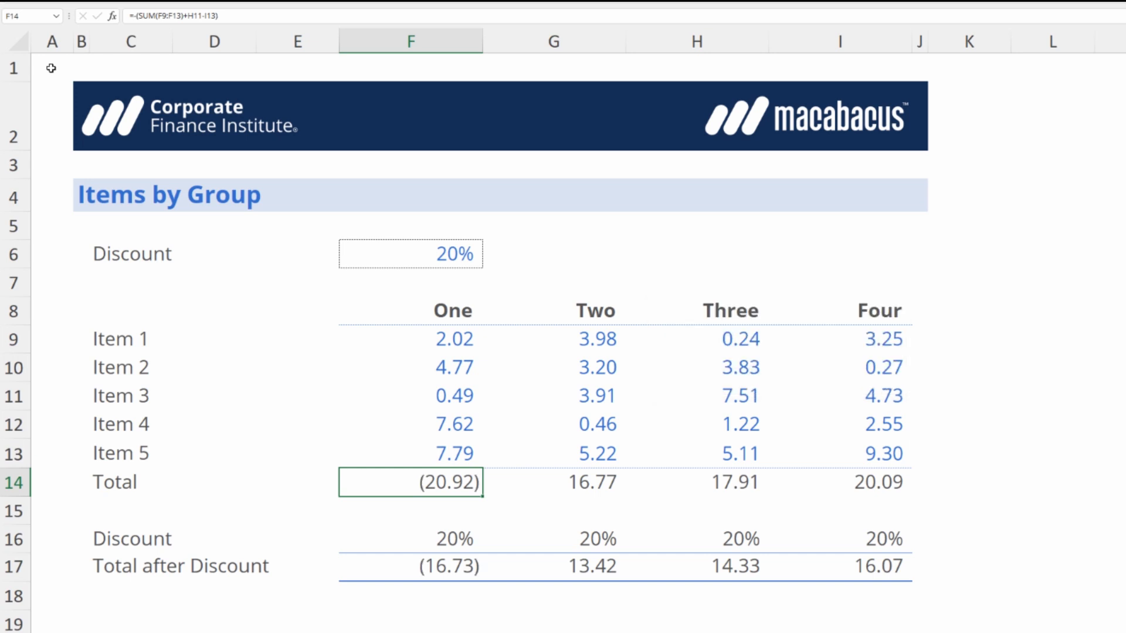
pyautogui.press('F2')
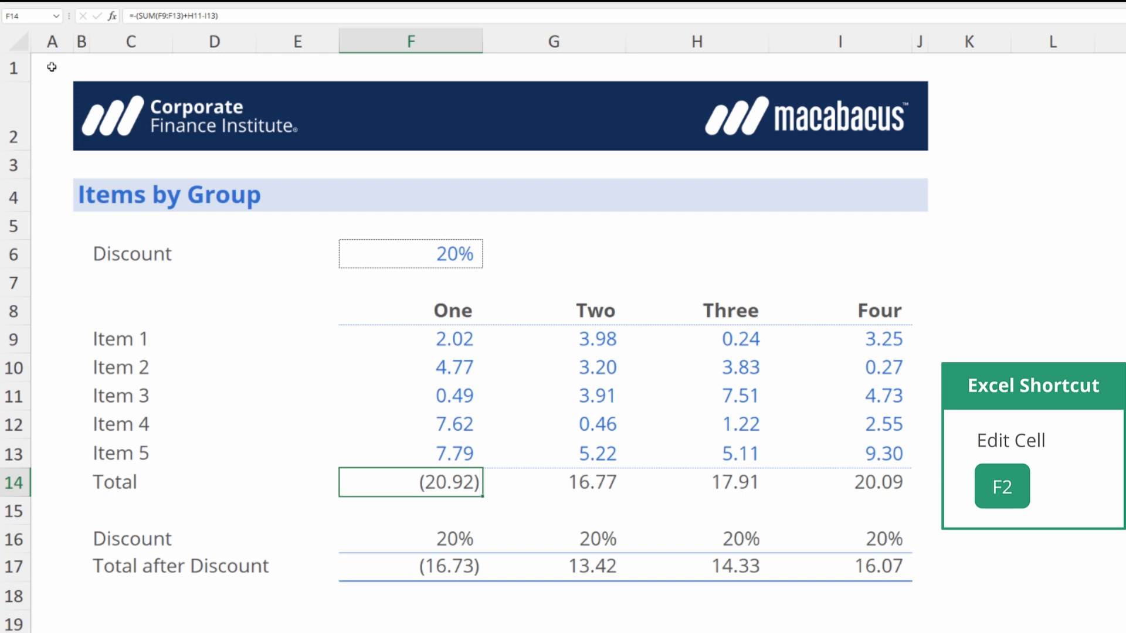
pyautogui.press('f2')
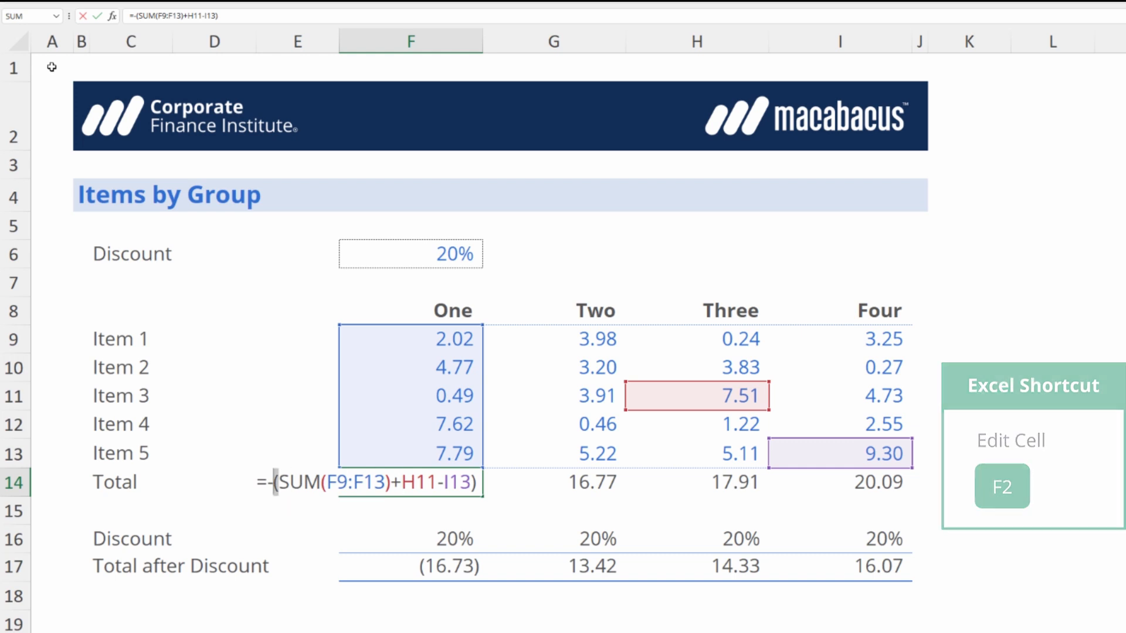
pyautogui.press('Return')
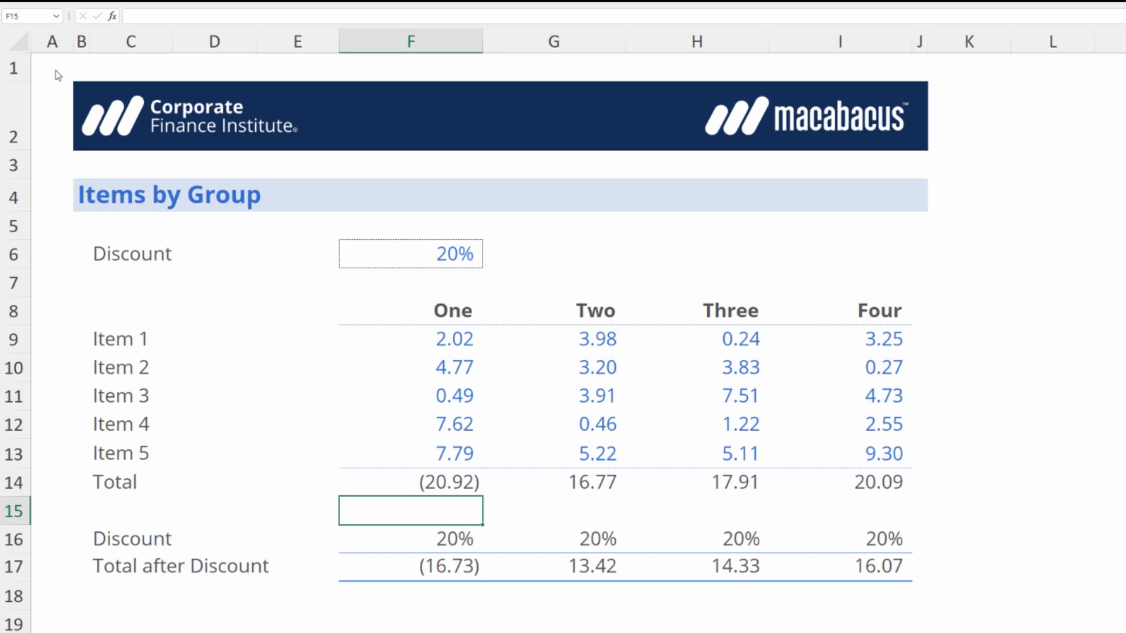
# Flip F14 back with Ctrl+Shift+N and verify =SUM(F9:F13)+H11-I13 shows 20.92
pyautogui.click(410, 482)
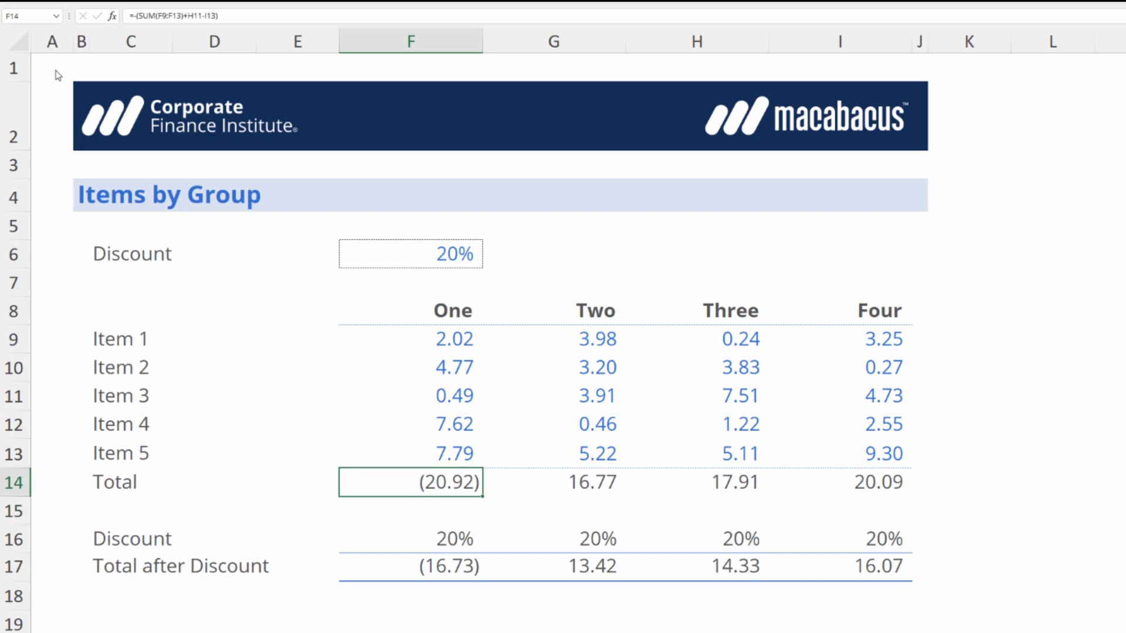
pyautogui.press('ctrl+shift+n')
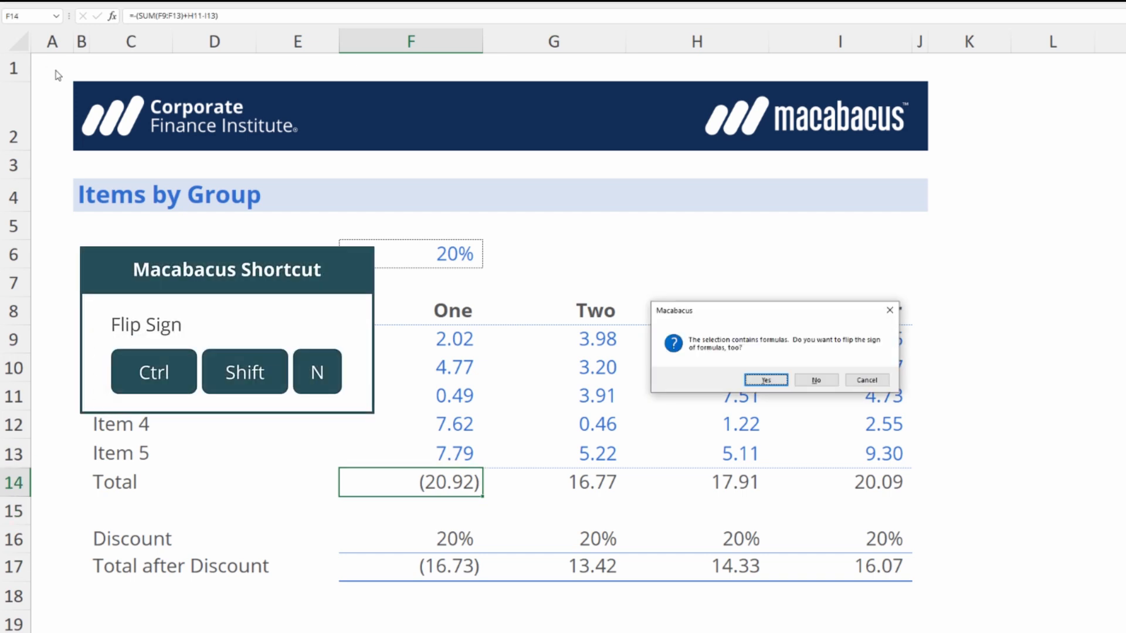
pyautogui.click(765, 380)
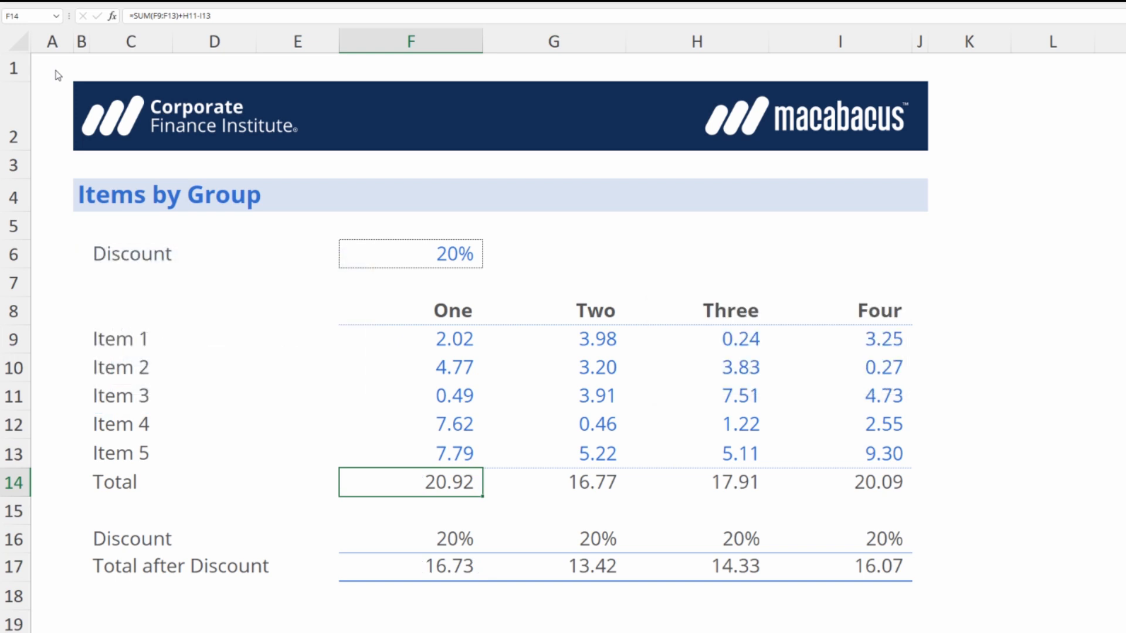
pyautogui.doubleClick(410, 482)
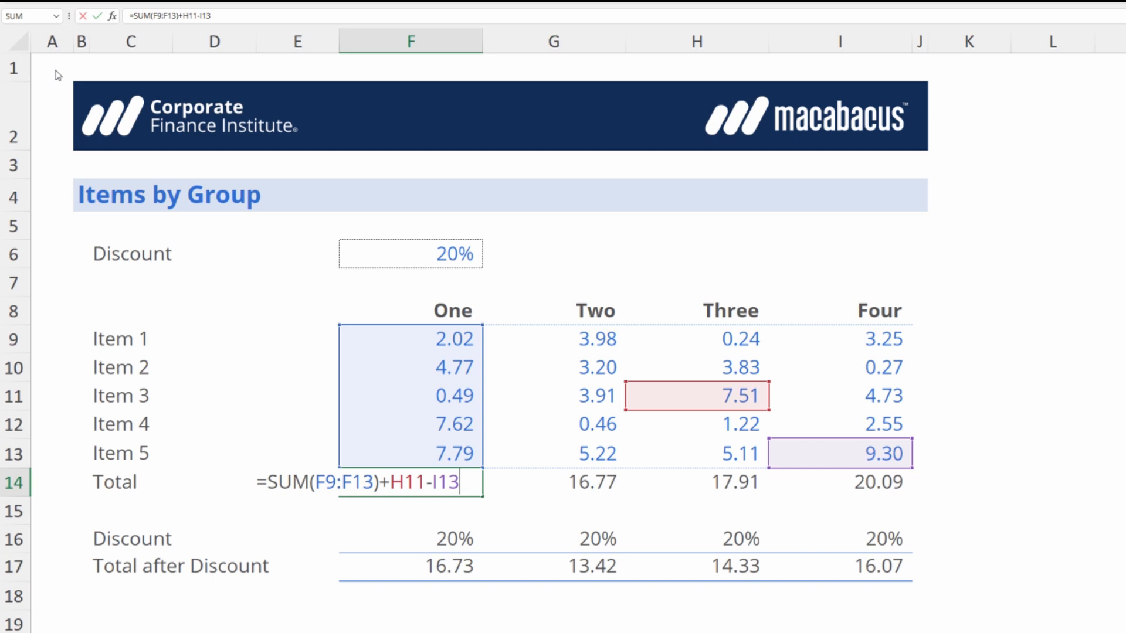
pyautogui.press('Return')
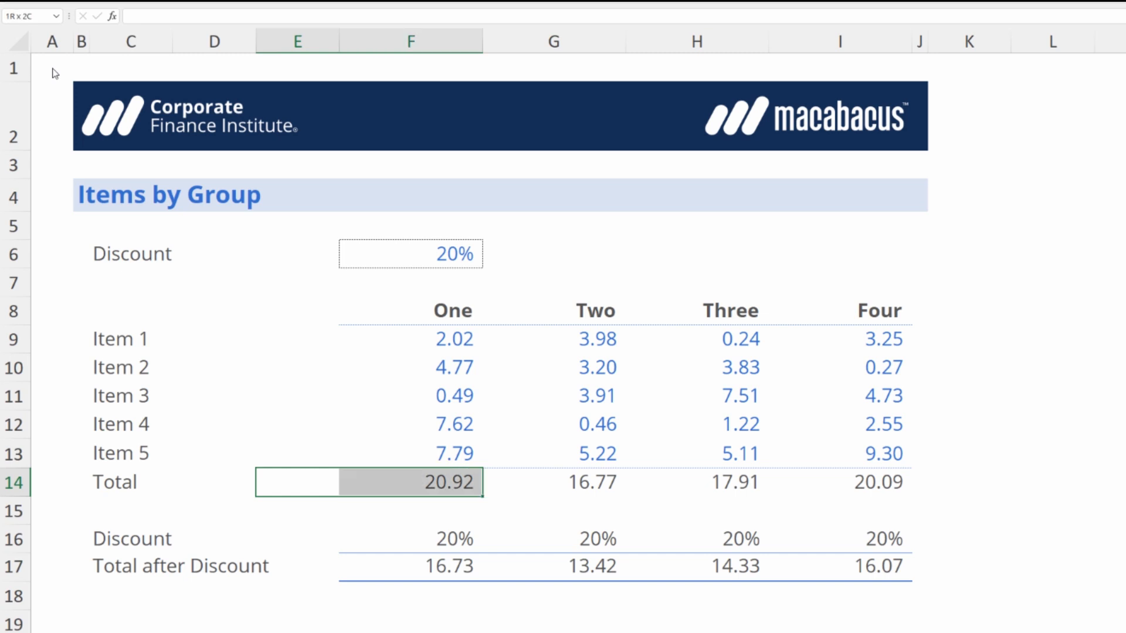
pyautogui.moveTo(52, 68)
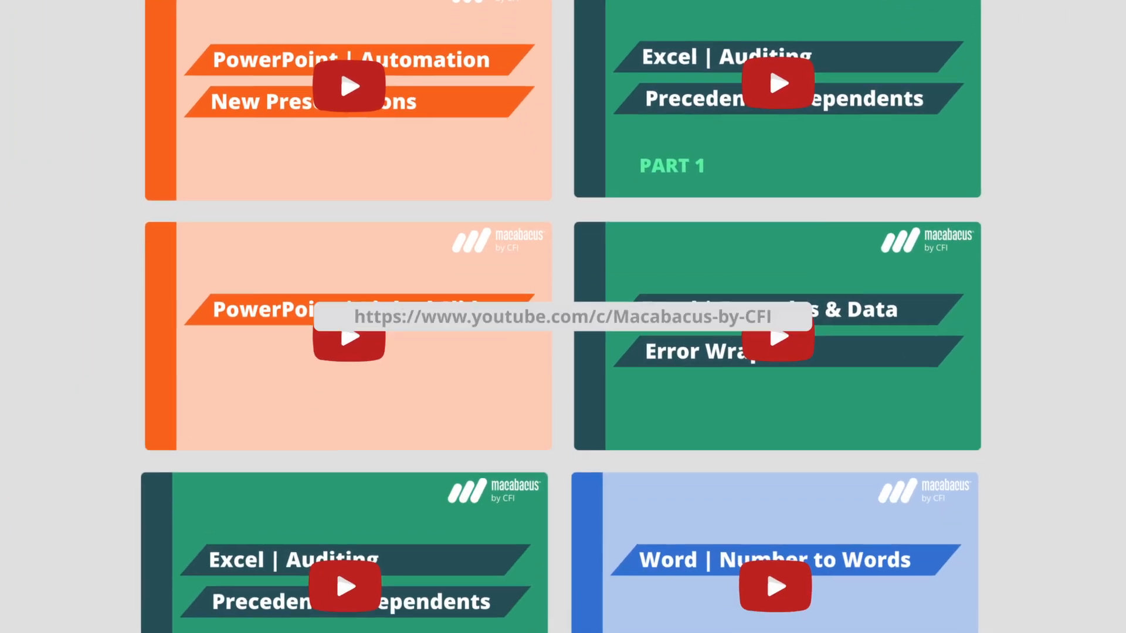
pyautogui.scroll(-3)
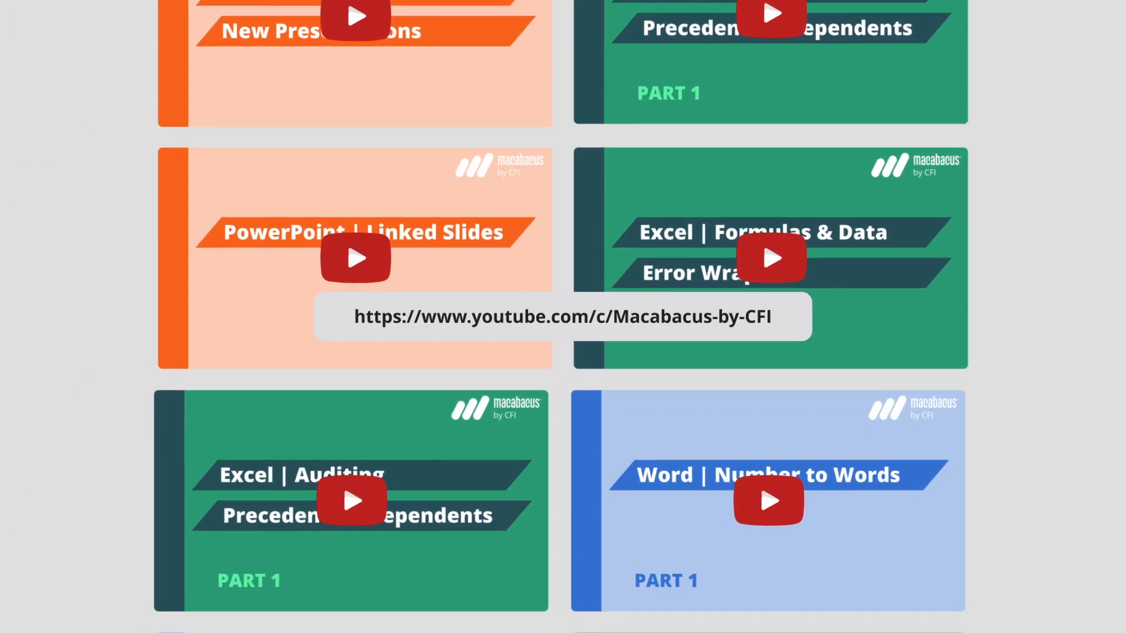